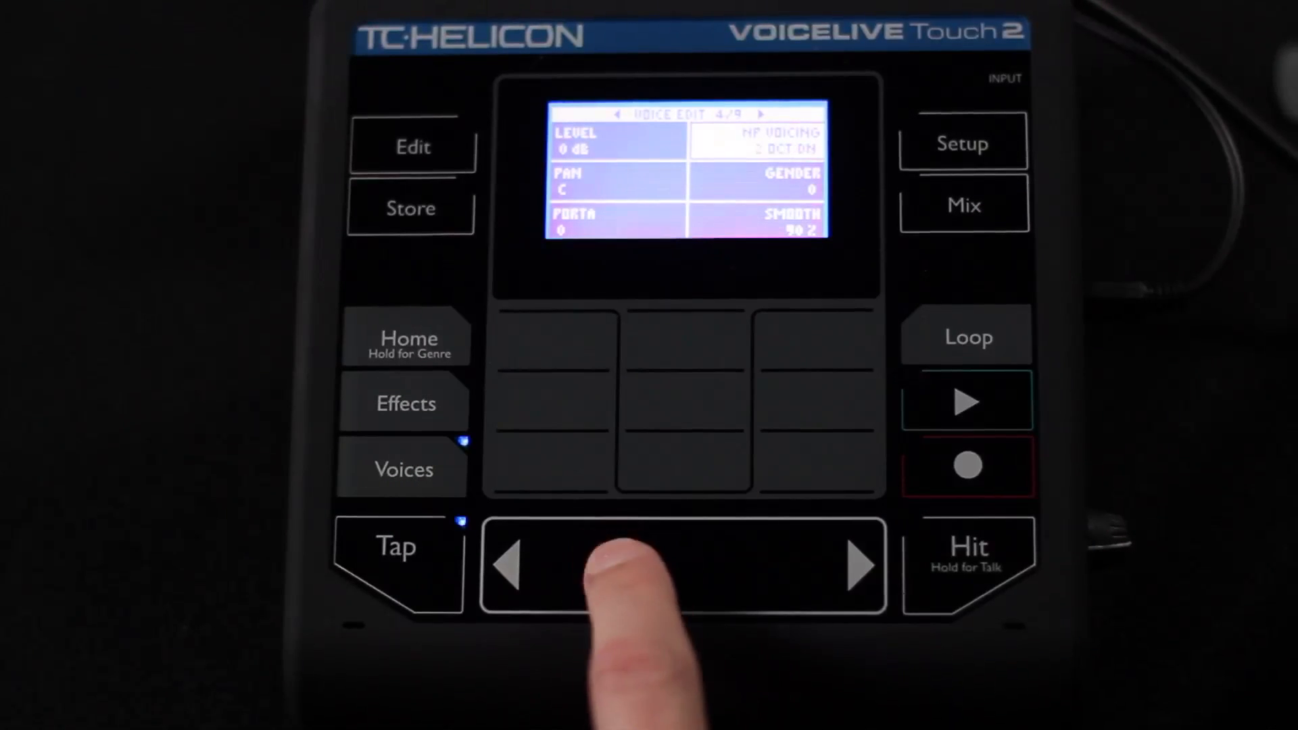
- Step the NP voicing parameter down from 2 OCT DN to LOWER
left_click(509, 565)
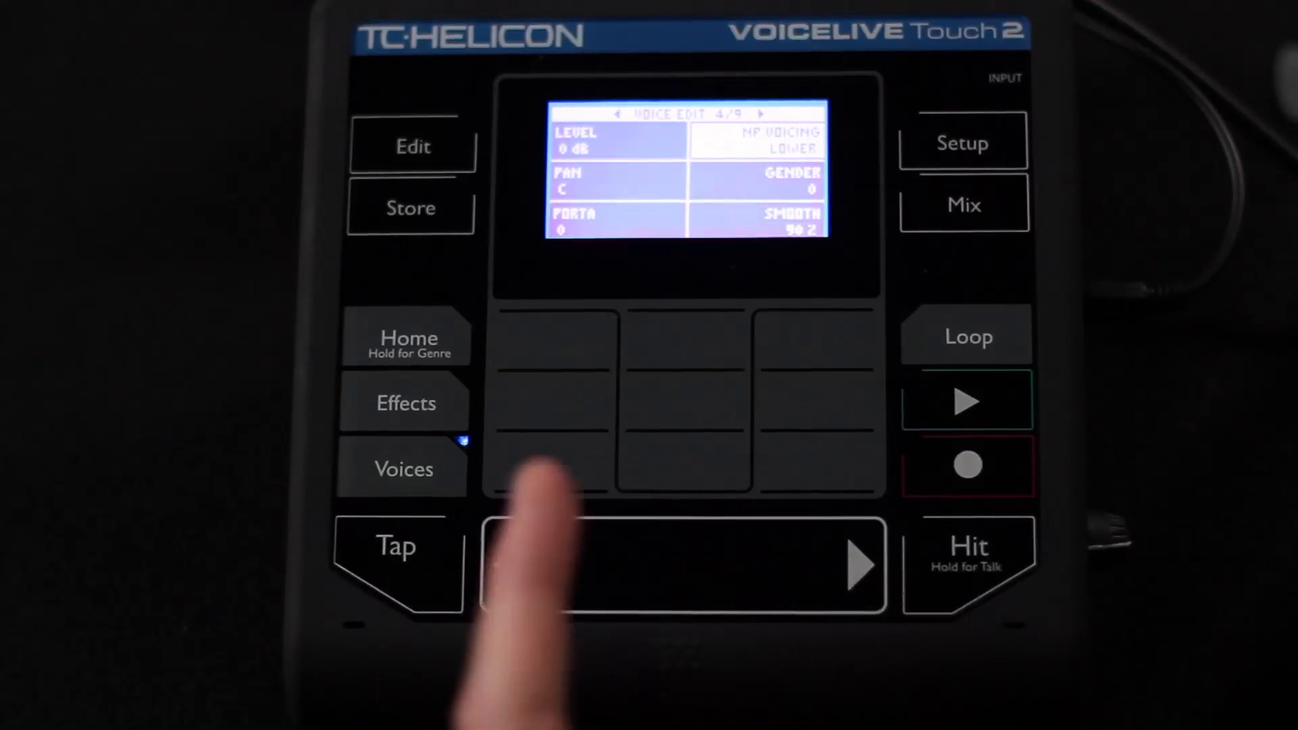